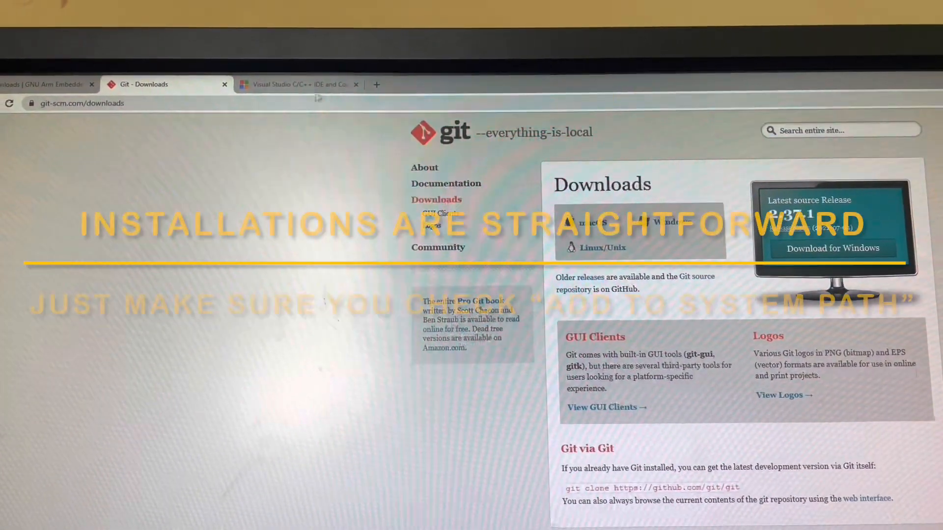
# Review the Git downloads tab and the installed apps list for Python and qFlipper.
pyautogui.click(295, 84)
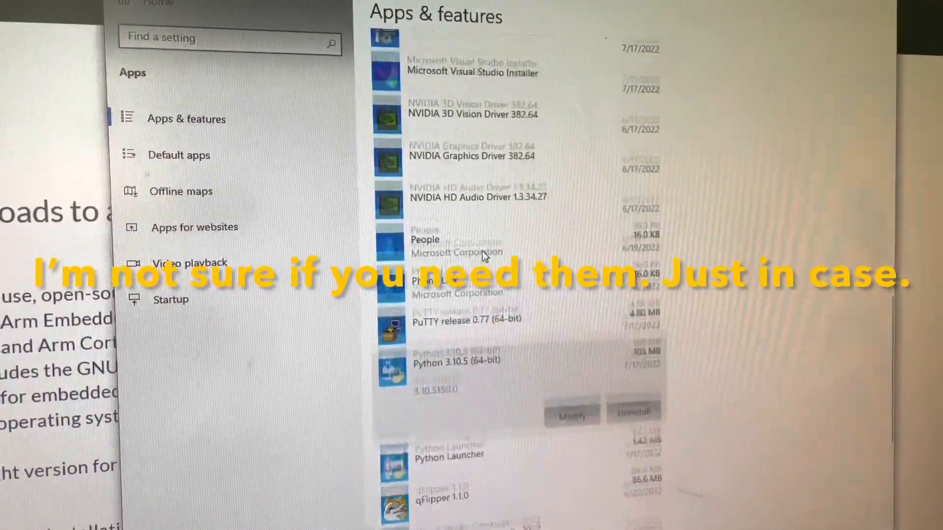
pyautogui.scroll(3)
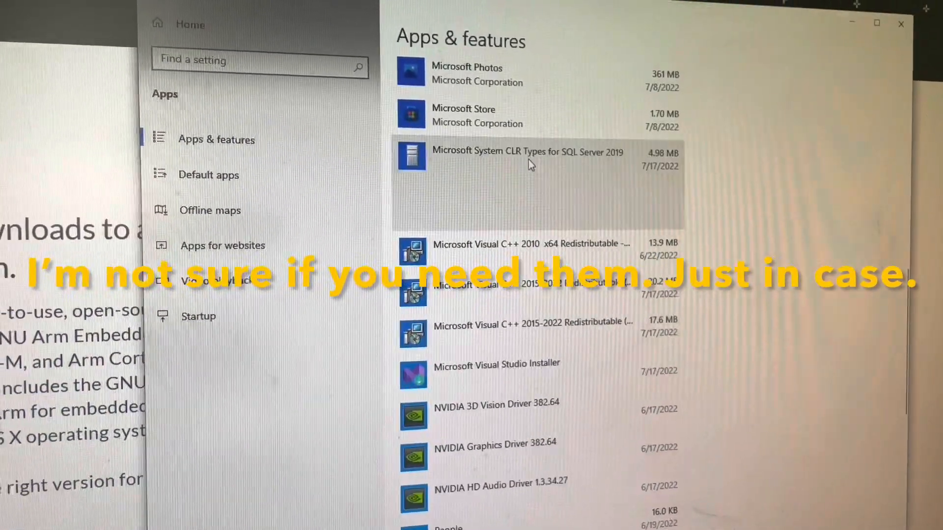
pyautogui.click(529, 159)
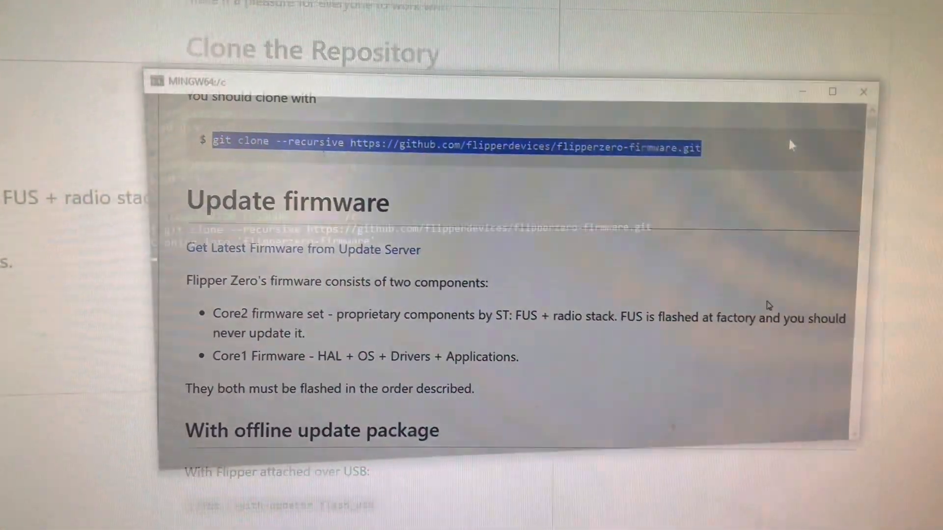
# Run the recursive git clone of flipperzero-firmware into /c.
pyautogui.press('Return')
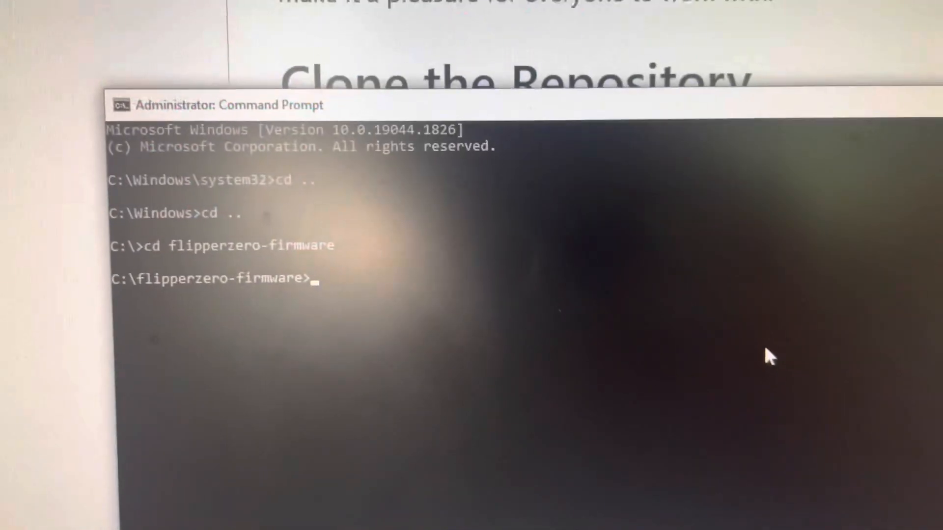
# Run fbt in C:\flipperzero-firmware and watch the build output.
pyautogui.write('fbt')
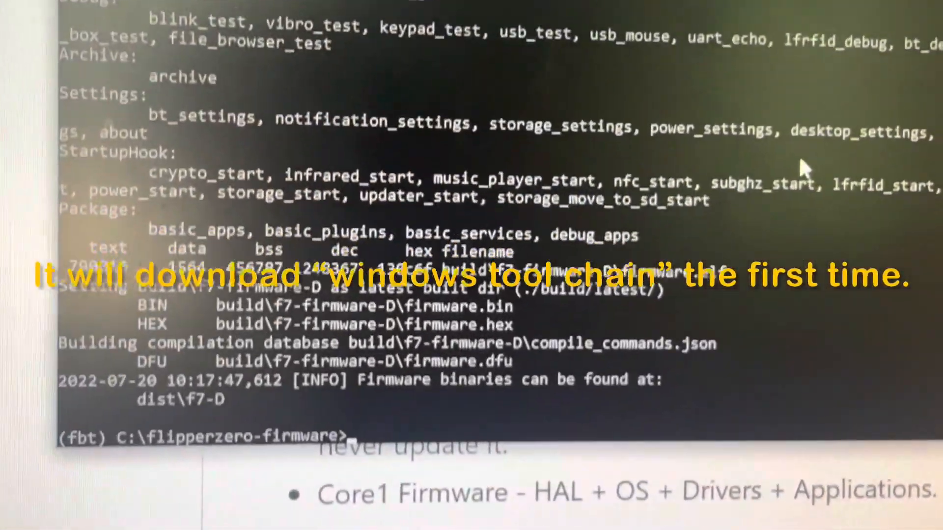
pyautogui.scroll(-3)
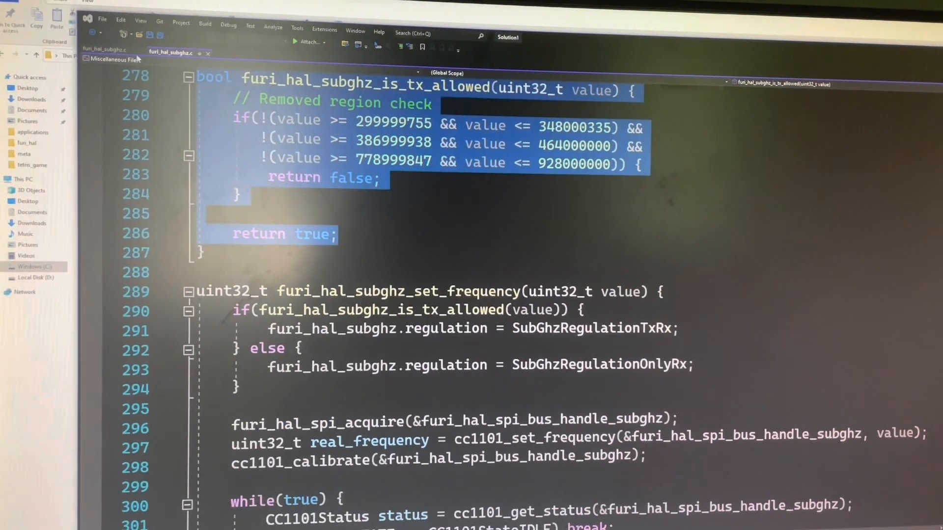
# Review the simplified frequency-range check in furi_hal_subghz_is_tx_allowed.
pyautogui.scroll(-3)
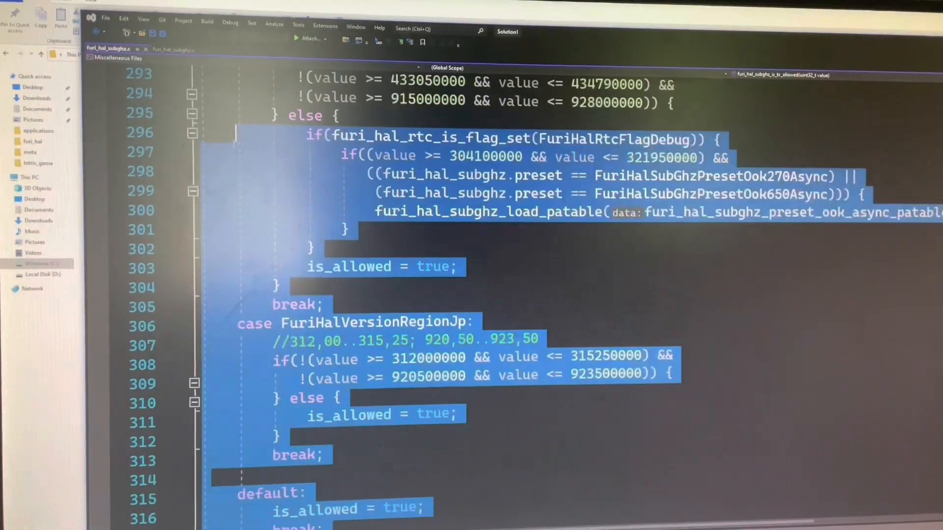
pyautogui.scroll(3)
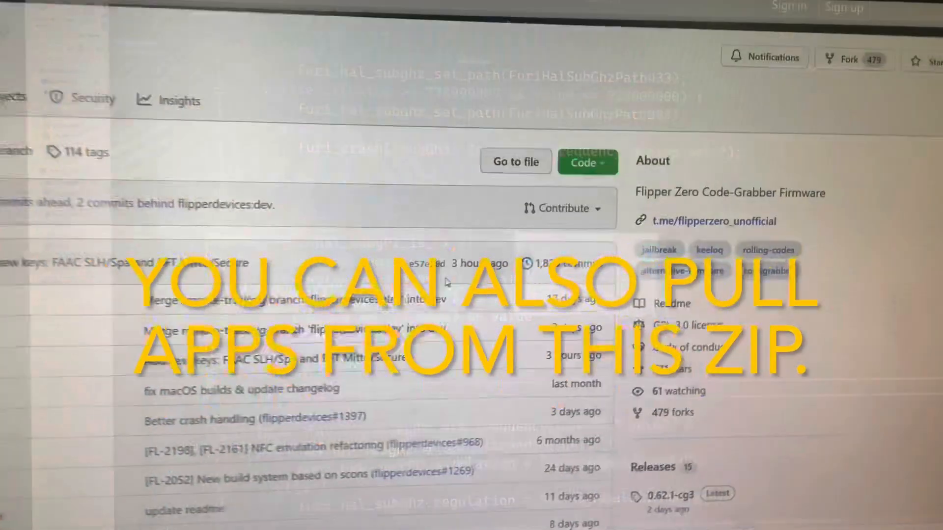
# Download the Code-Grabber repository as a ZIP from the Code menu.
pyautogui.click(586, 163)
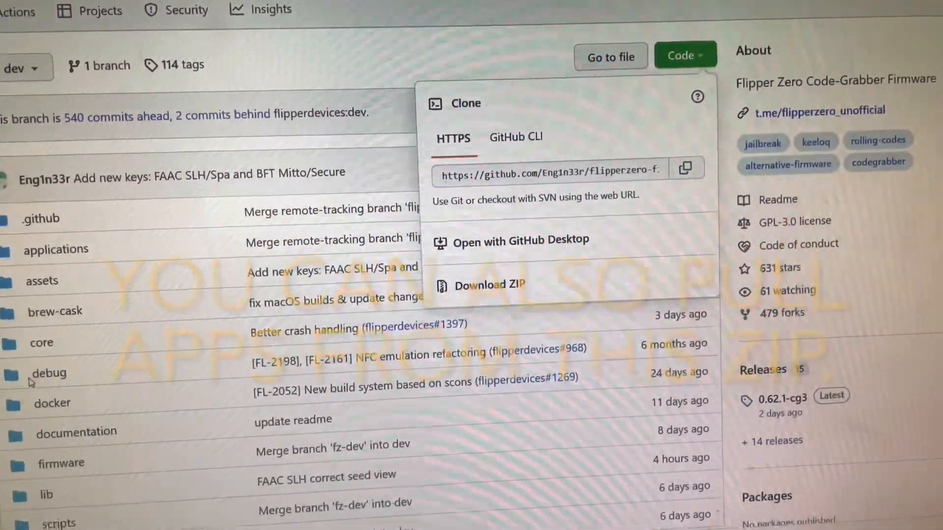
pyautogui.click(489, 285)
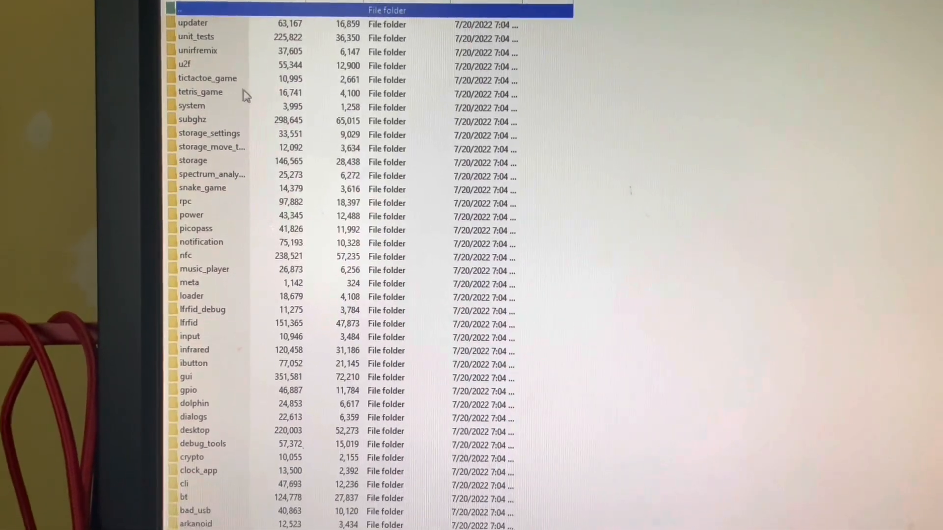
# Extract spectrum_analyzer from the ZIP into C:\flipperzero-firmware\applications.
pyautogui.rightClick(241, 122)
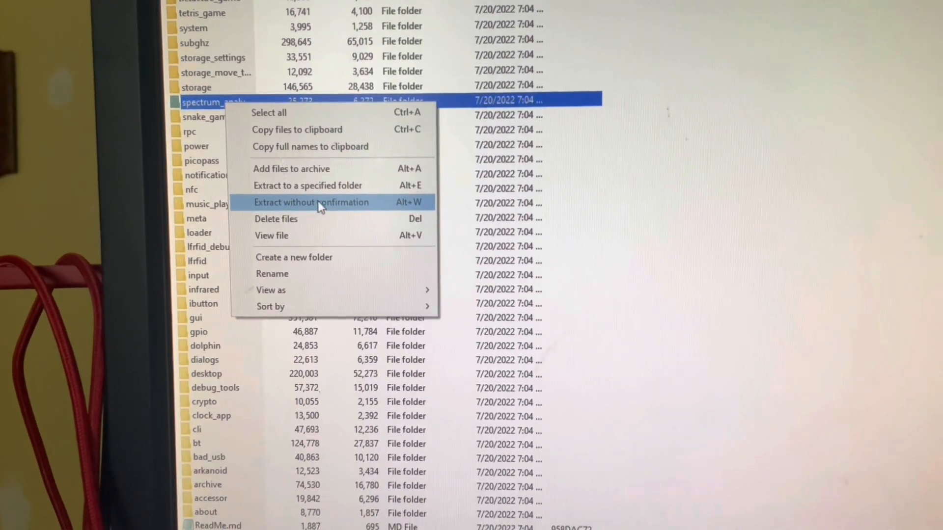
pyautogui.click(307, 186)
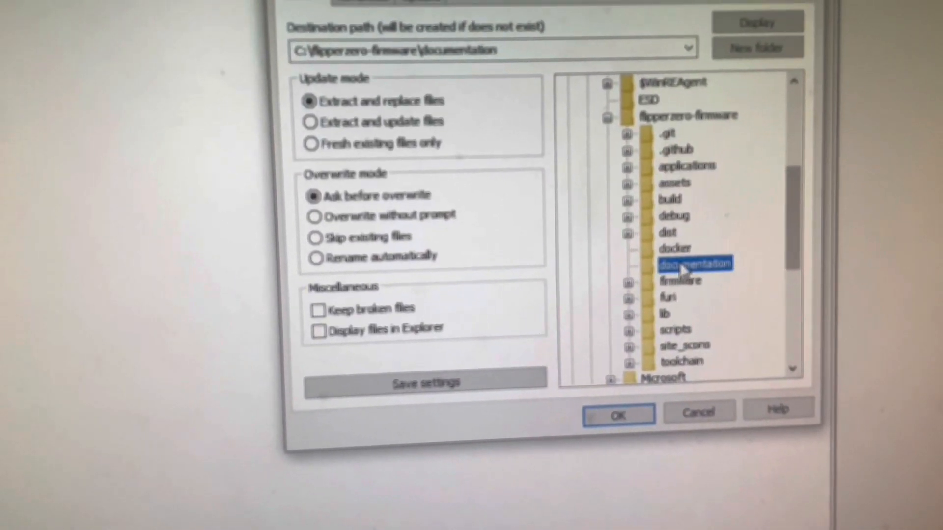
pyautogui.click(685, 166)
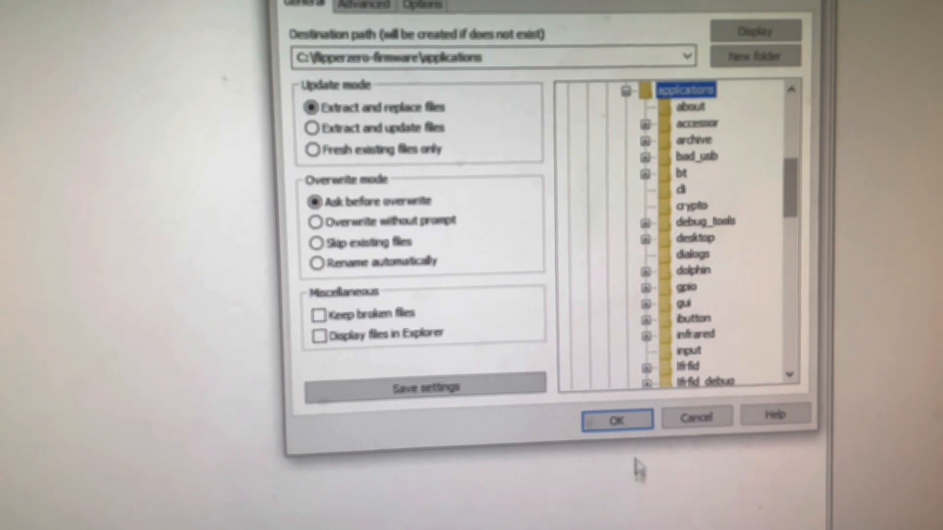
pyautogui.click(617, 419)
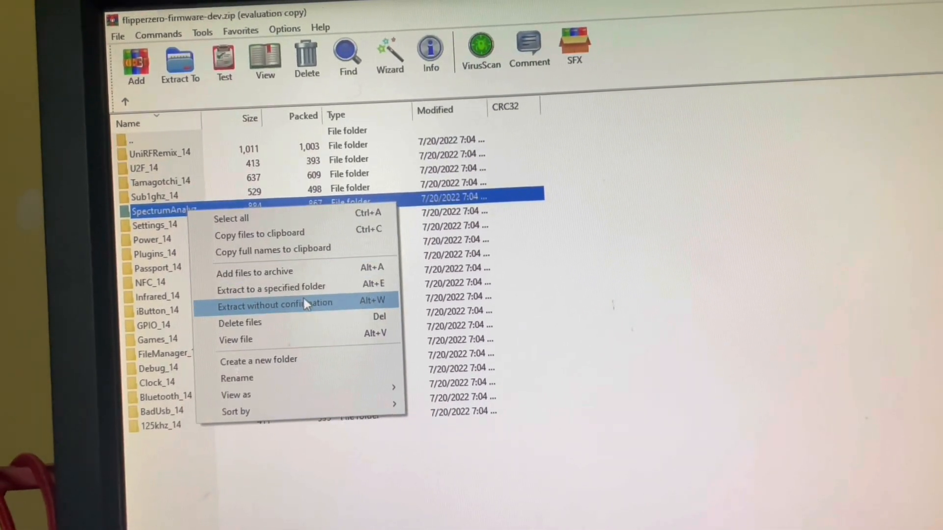
pyautogui.click(271, 288)
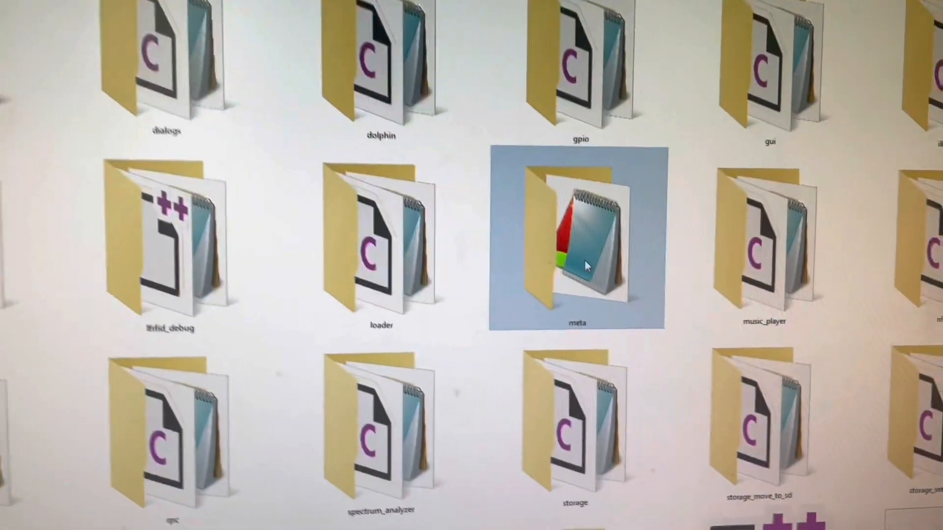
# Edit the app list in applications\meta\application.fam and save it.
pyautogui.doubleClick(576, 241)
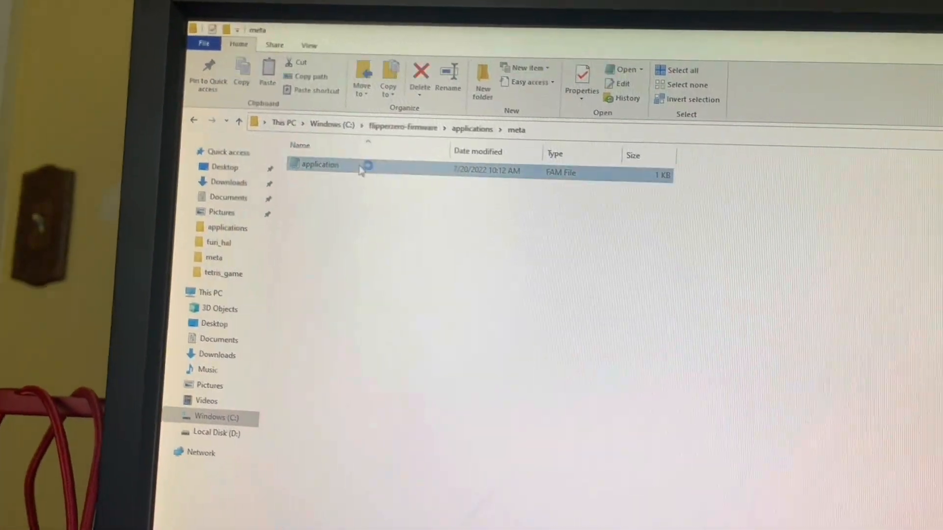
pyautogui.doubleClick(319, 168)
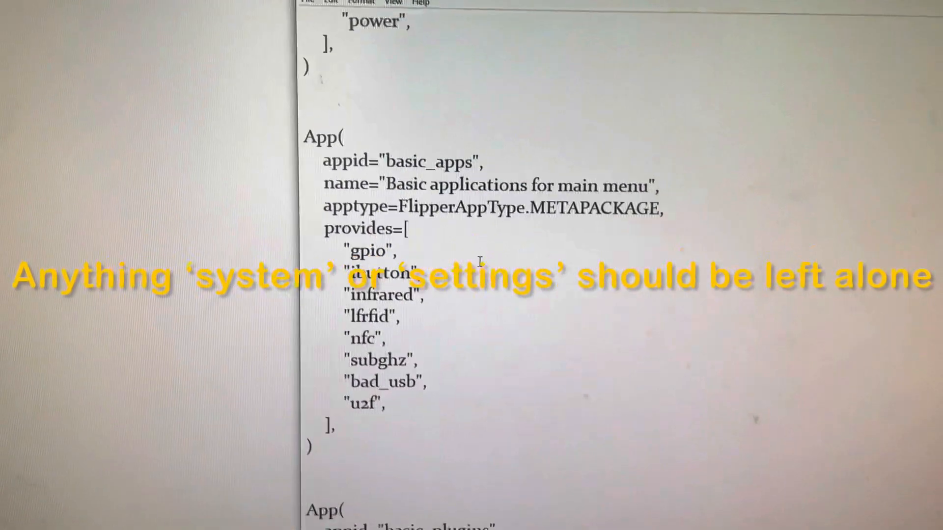
pyautogui.scroll(-3)
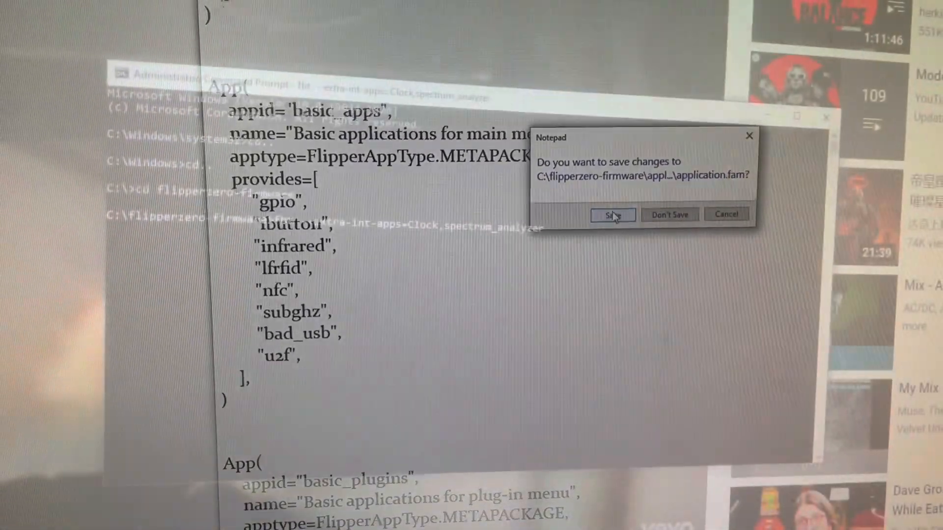
pyautogui.click(612, 214)
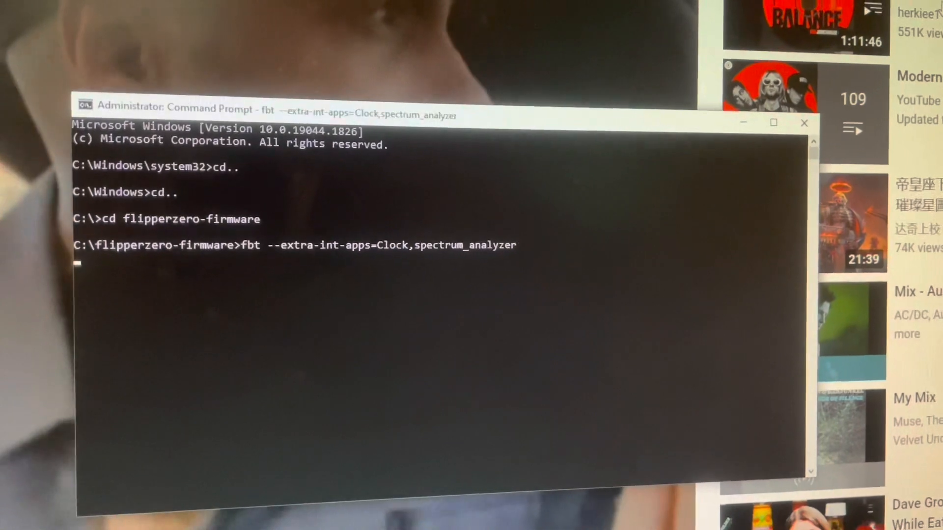
# Run 'fbt --extra-int-apps=Clock,spectrum_analyzer' and follow the compile output.
pyautogui.press('Return')
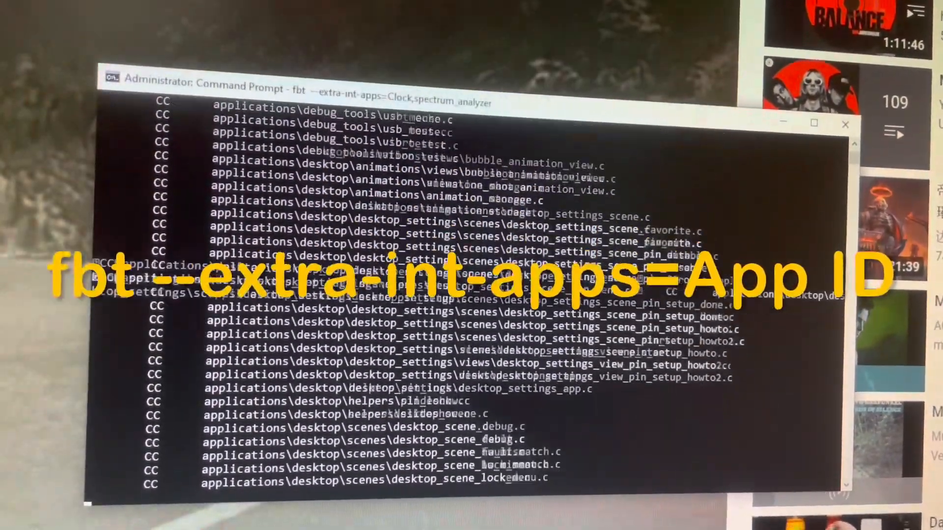
pyautogui.scroll(-3)
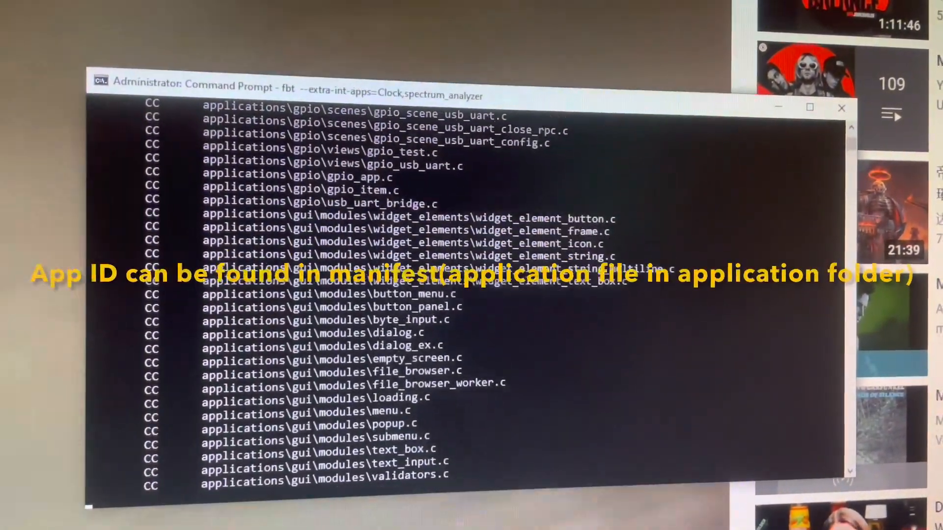
pyautogui.scroll(-3)
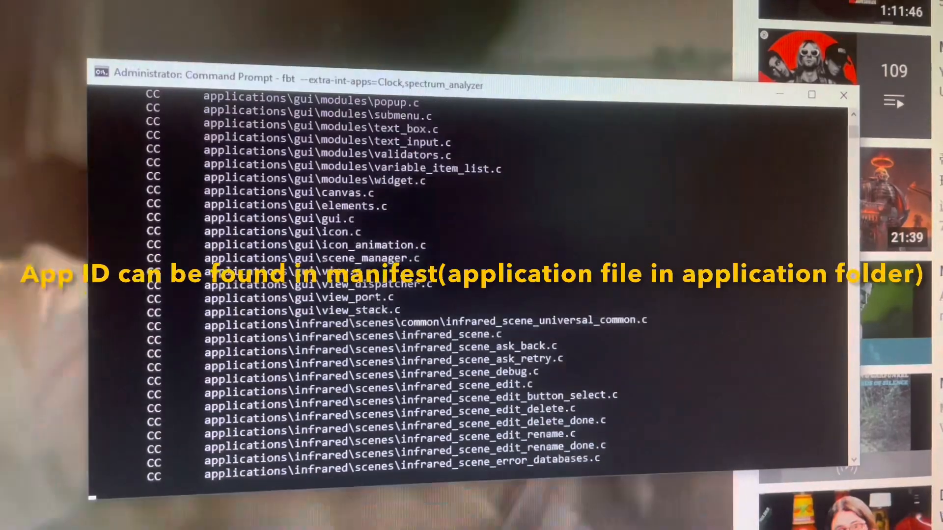
pyautogui.scroll(-3)
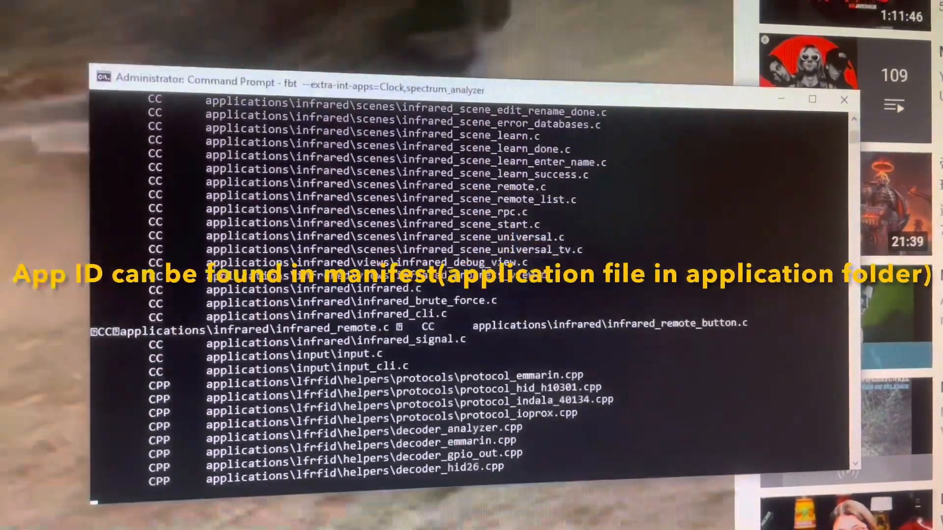
pyautogui.scroll(-3)
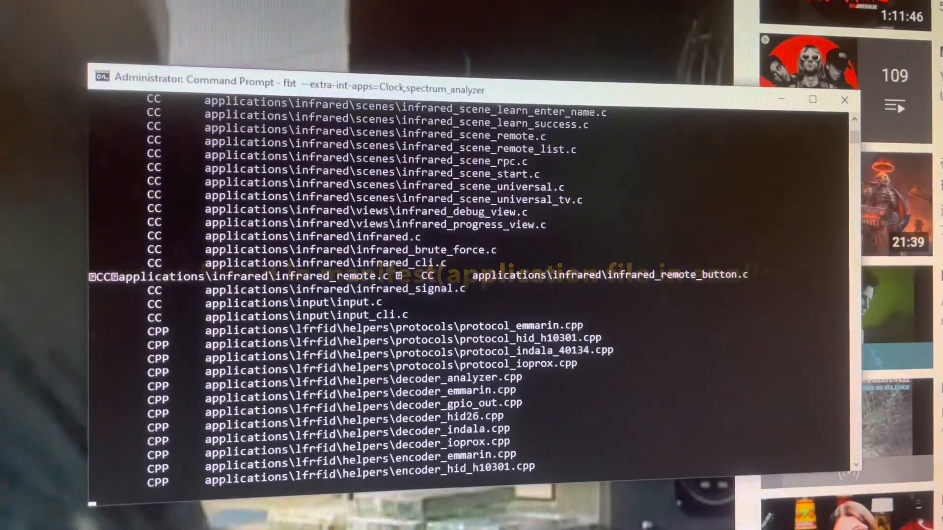